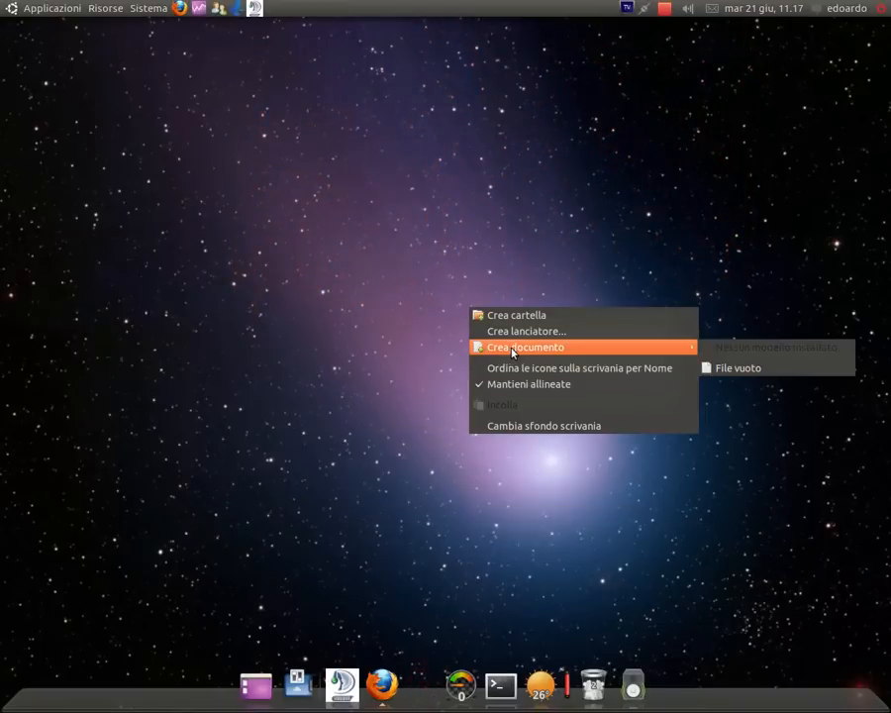
- Create an empty desktop file and write an intro note about making business cards with OpenOffice.org
{"action": "left_click", "coordinate": [738, 367]}
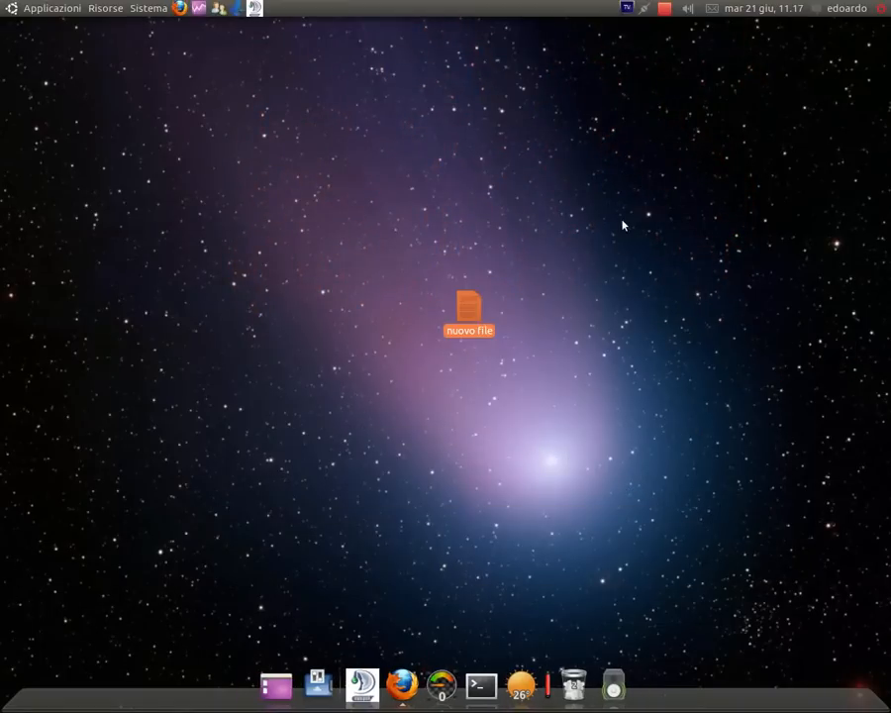
{"action": "double_click", "coordinate": [469, 312]}
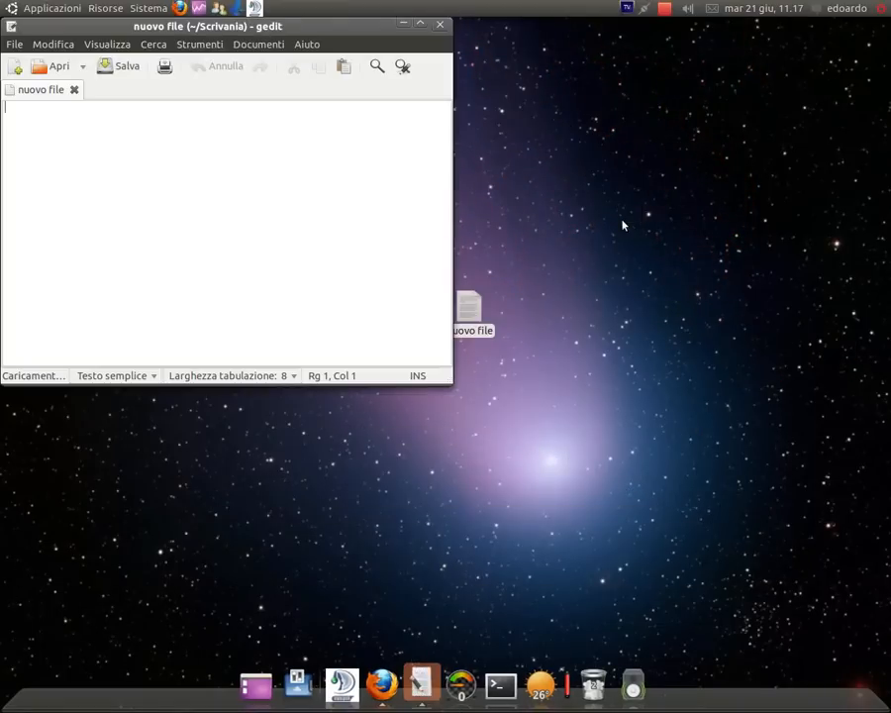
{"action": "type", "text": "Ogg"}
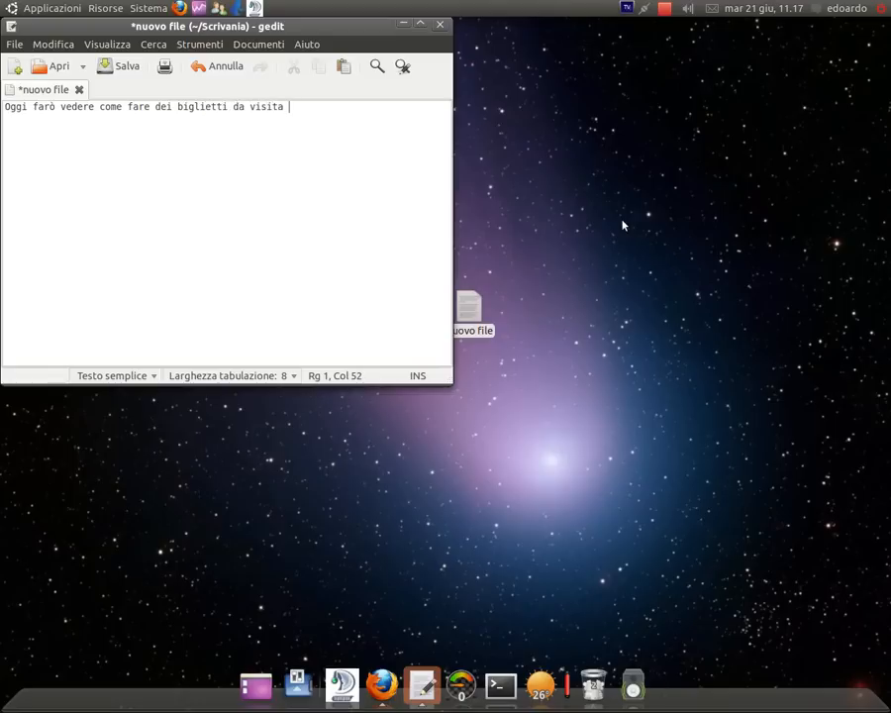
{"action": "type", "text": "con Open"}
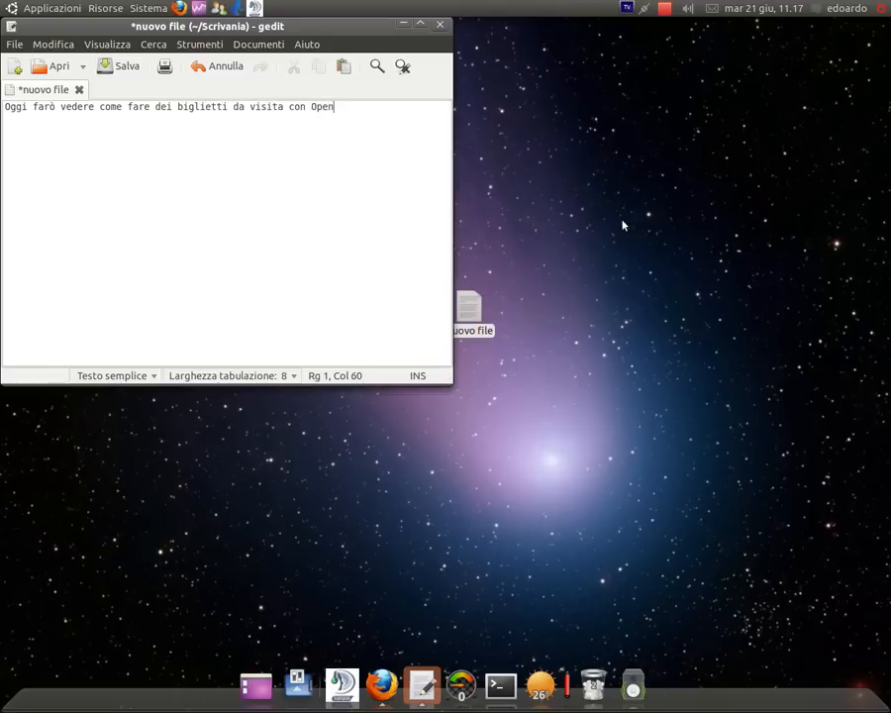
{"action": "type", "text": "Office"}
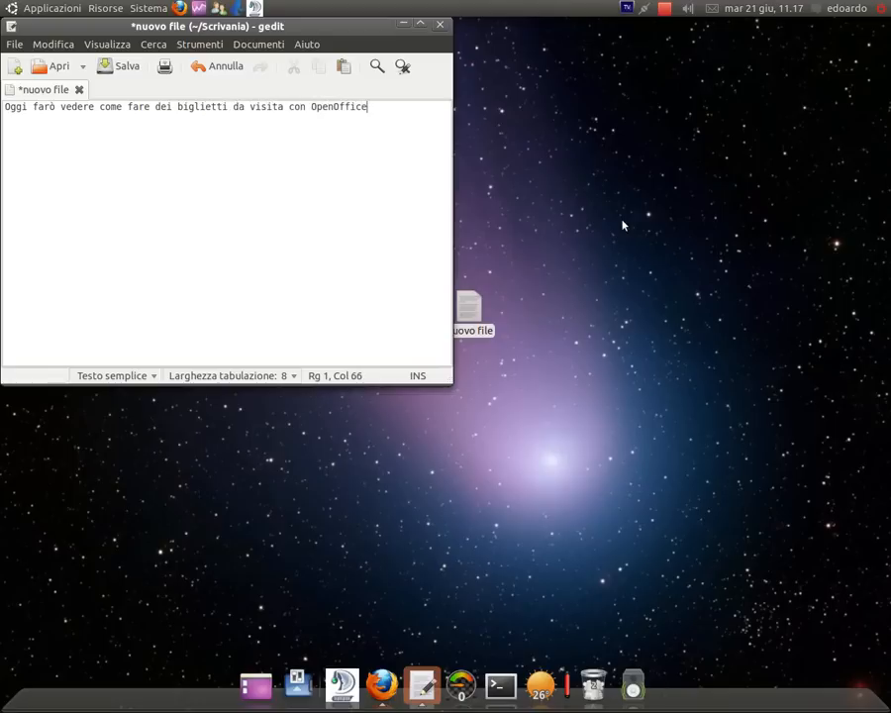
{"action": "type", "text": ".org"}
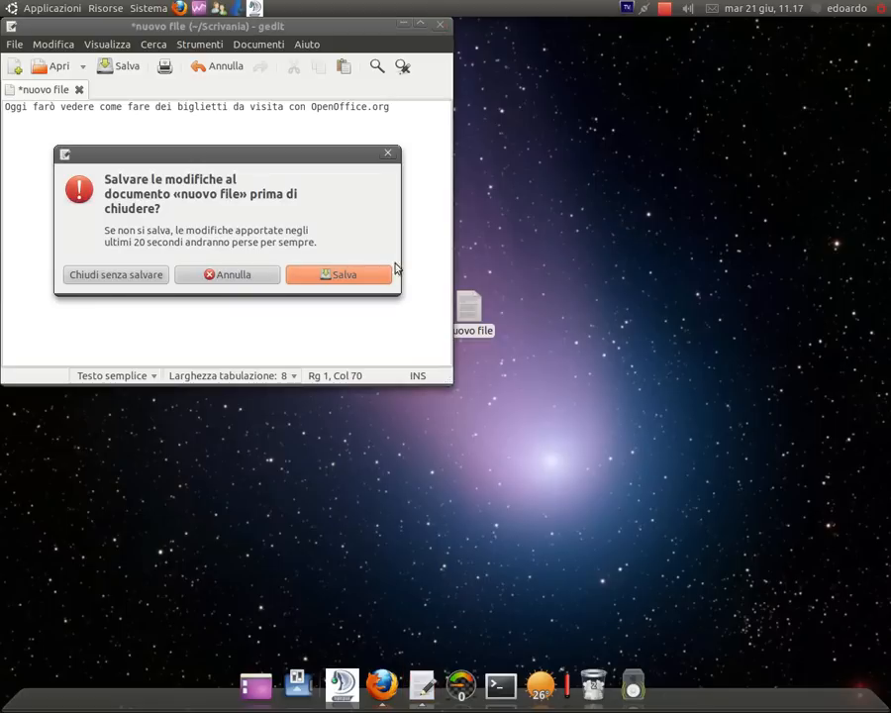
- Dismiss the save prompt and close the gedit window
{"action": "left_click", "coordinate": [227, 274]}
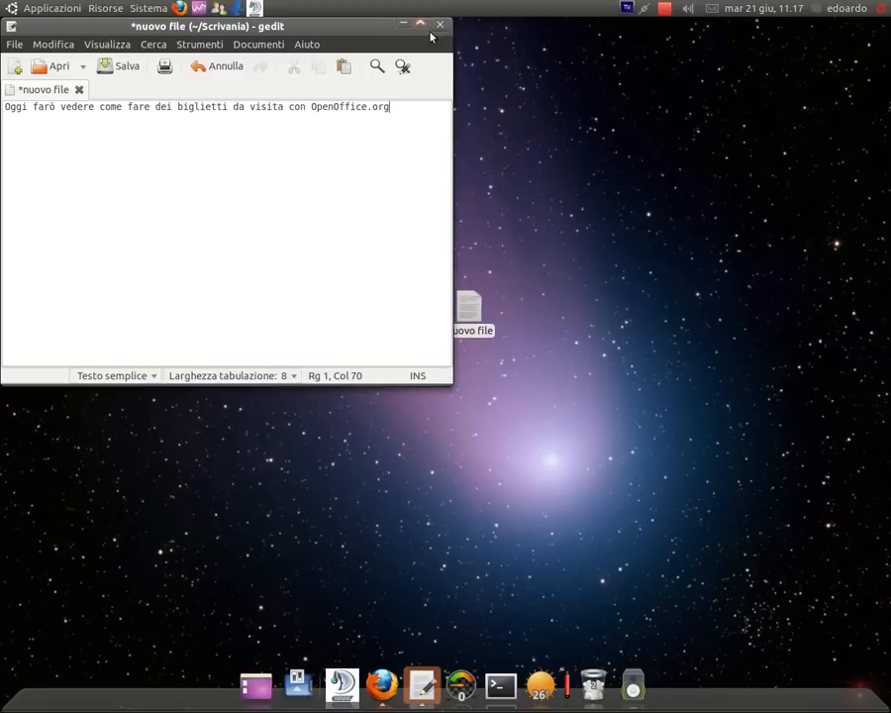
{"action": "left_click", "coordinate": [439, 25]}
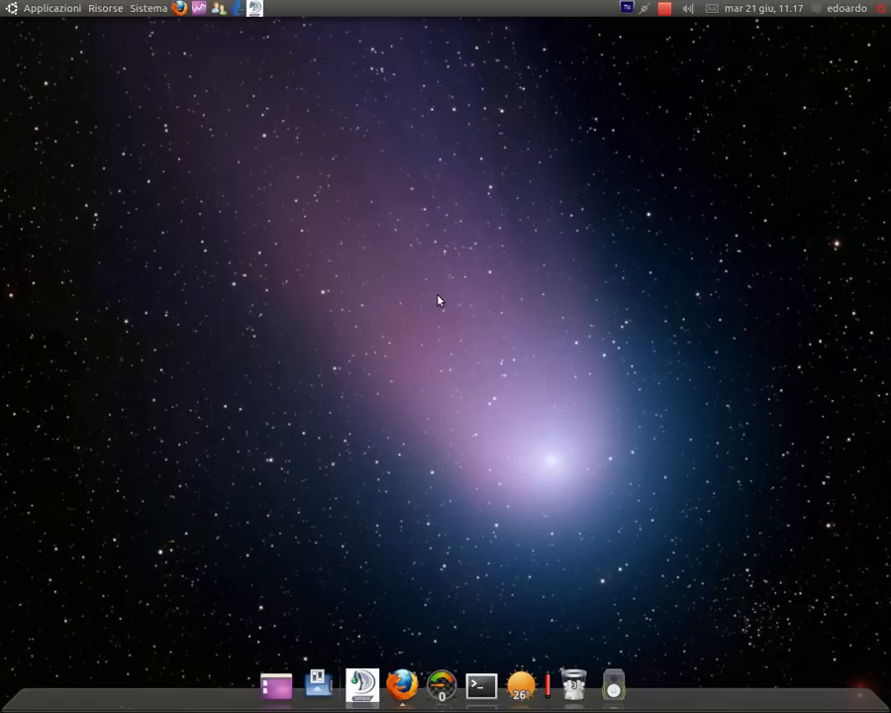
{"action": "mouse_move", "coordinate": [179, 8]}
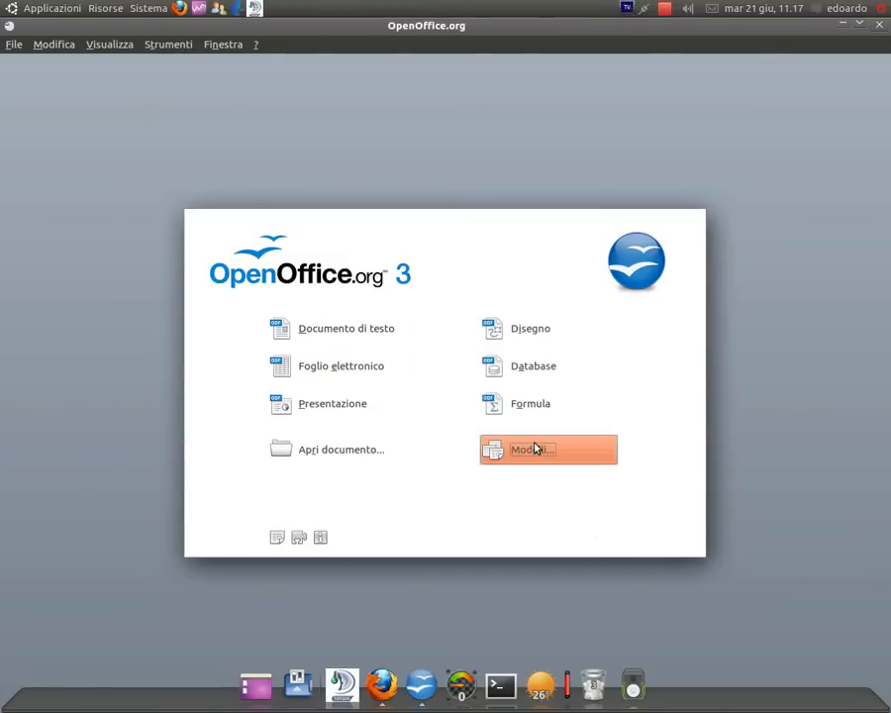
- Launch the Business Cards (Biglietti da visita) wizard from the Modelli new-document dialog
{"action": "left_click", "coordinate": [547, 448]}
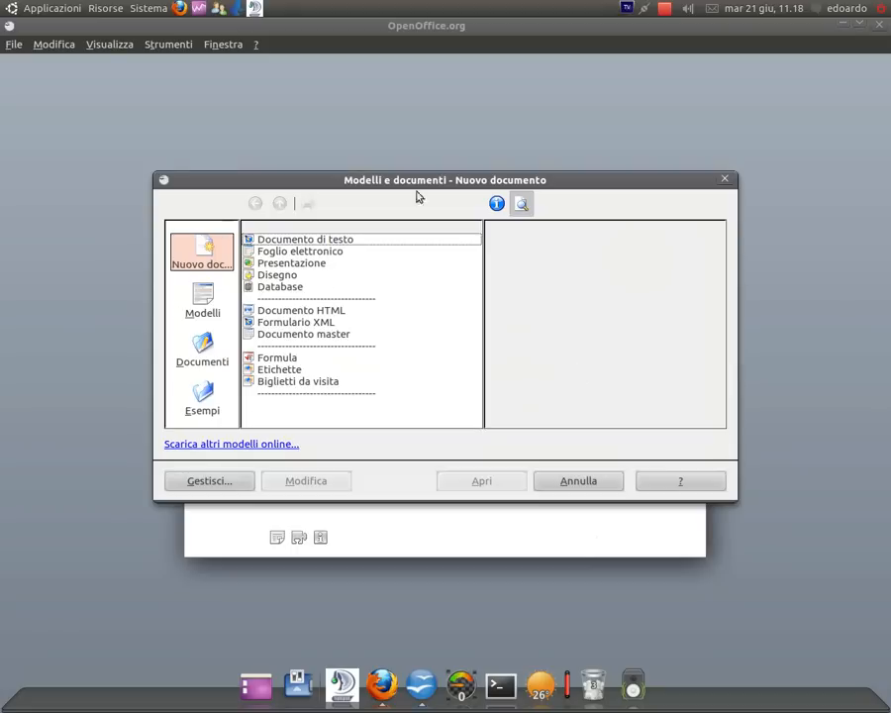
{"action": "left_click", "coordinate": [298, 381]}
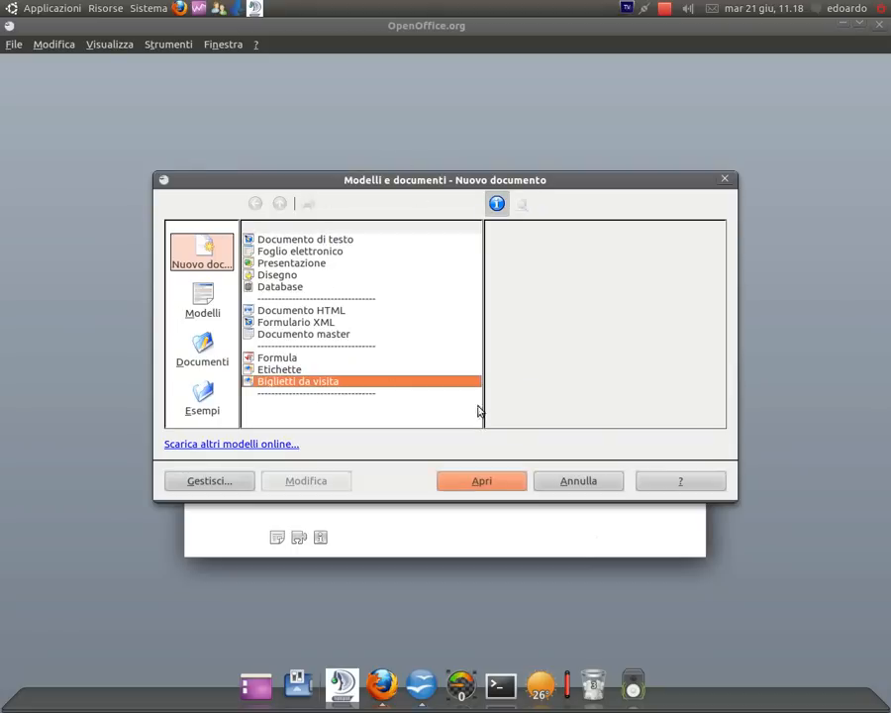
{"action": "left_click", "coordinate": [578, 480]}
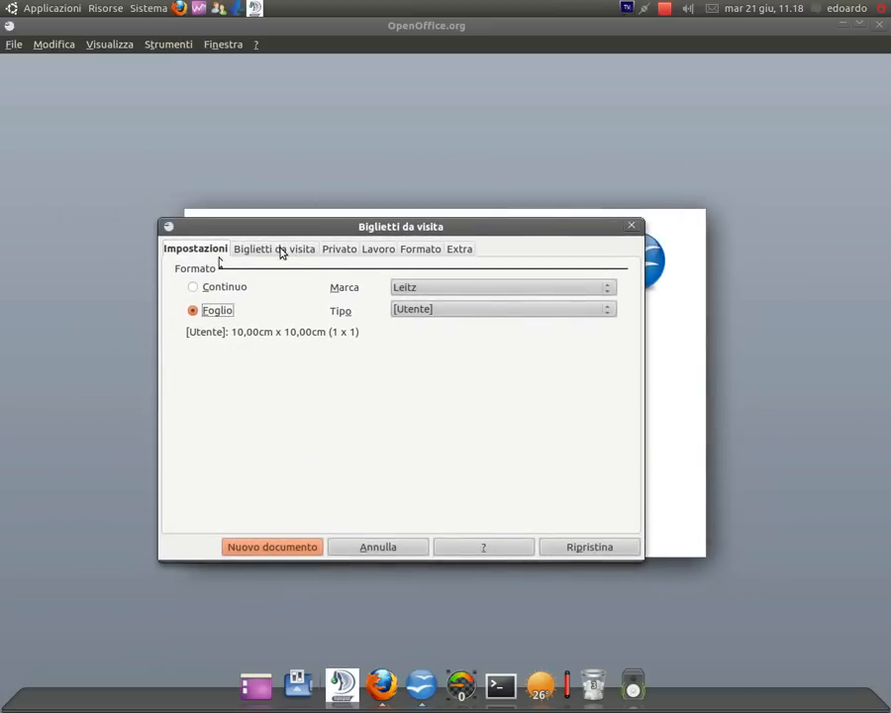
- Preview the card layouts, keep 'Classico, con nome azienda', and move to the Privato details page
{"action": "left_click", "coordinate": [274, 249]}
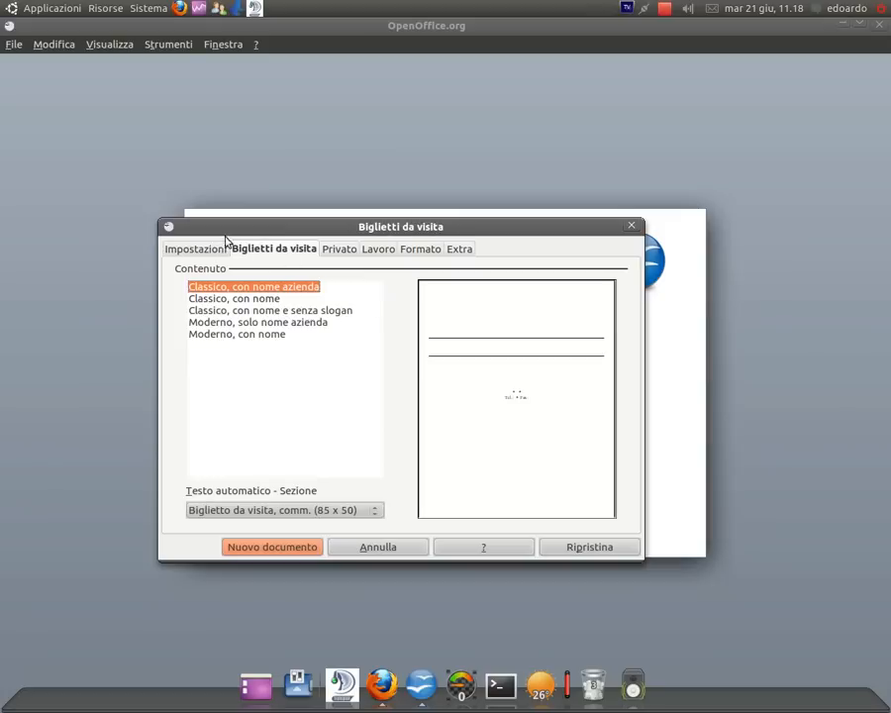
{"action": "left_click", "coordinate": [270, 310]}
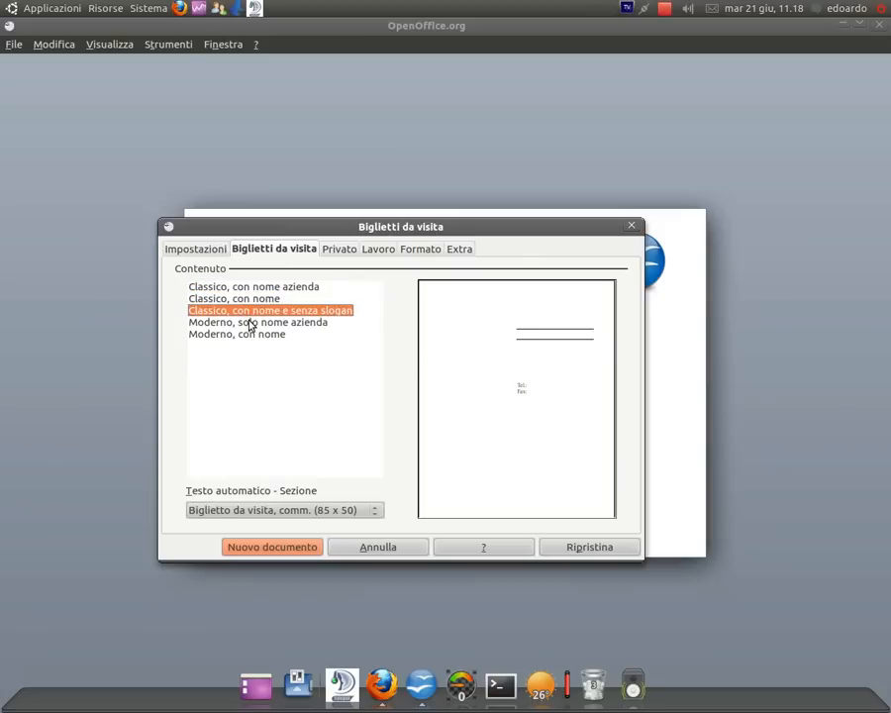
{"action": "left_click", "coordinate": [237, 334]}
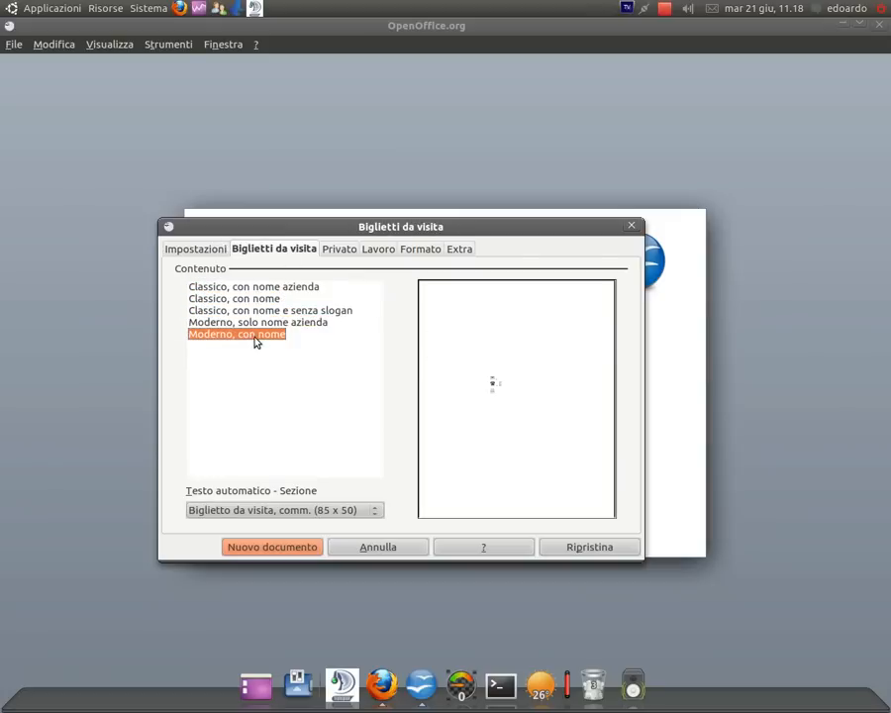
{"action": "mouse_move", "coordinate": [276, 284]}
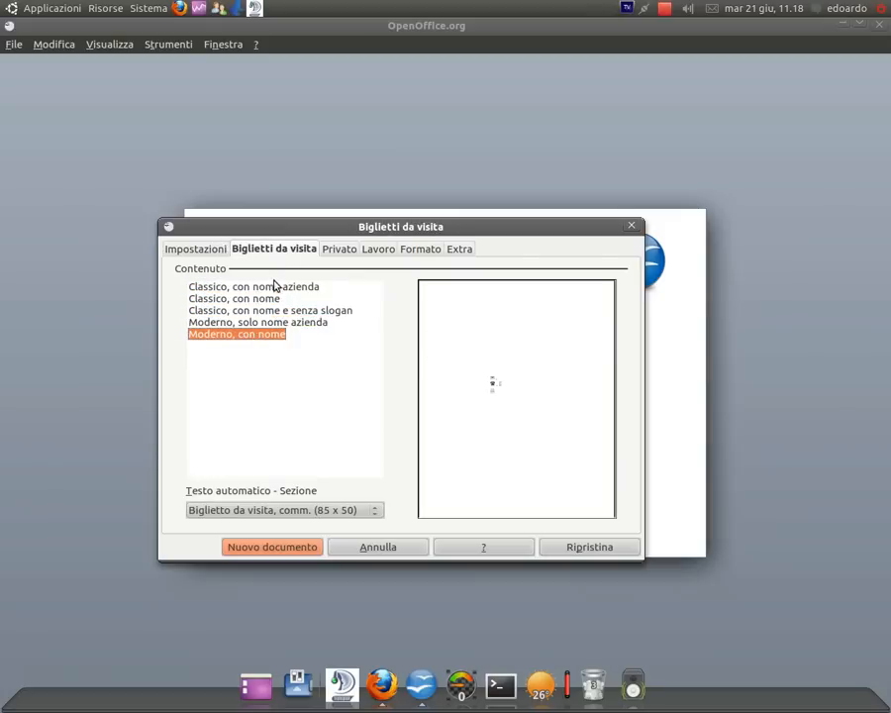
{"action": "left_click", "coordinate": [253, 286]}
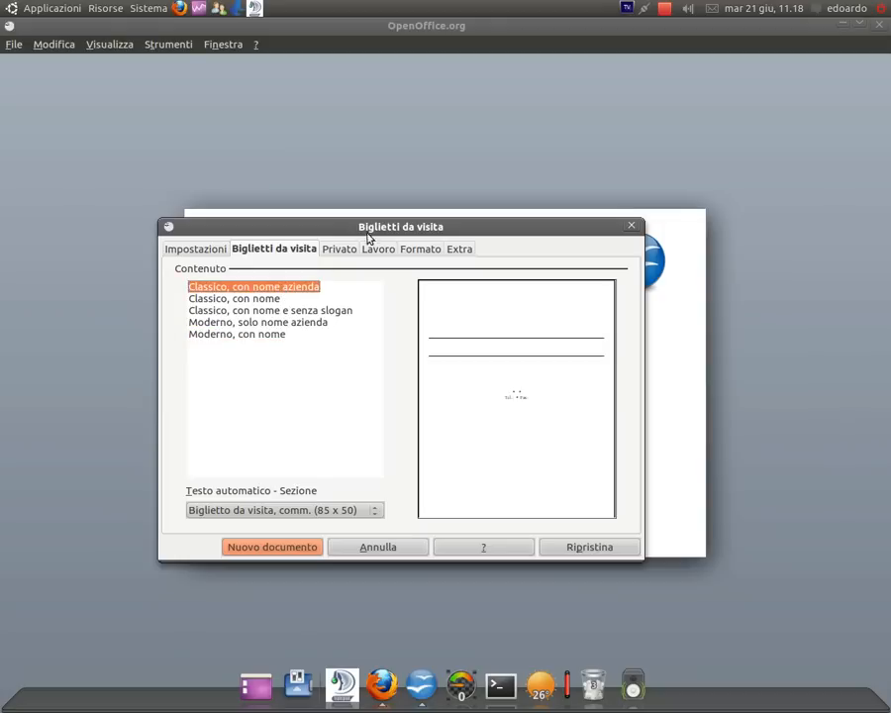
{"action": "left_click", "coordinate": [339, 249]}
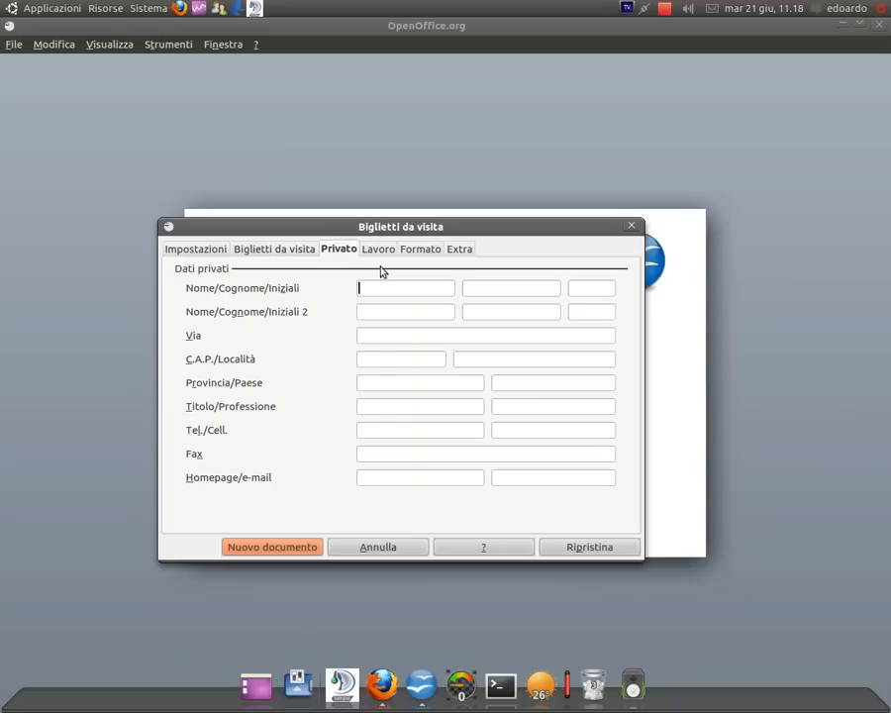
- Fill the Privato fields with placeholder 'a' entries and move to the Lavoro page
{"action": "type", "text": "a"}
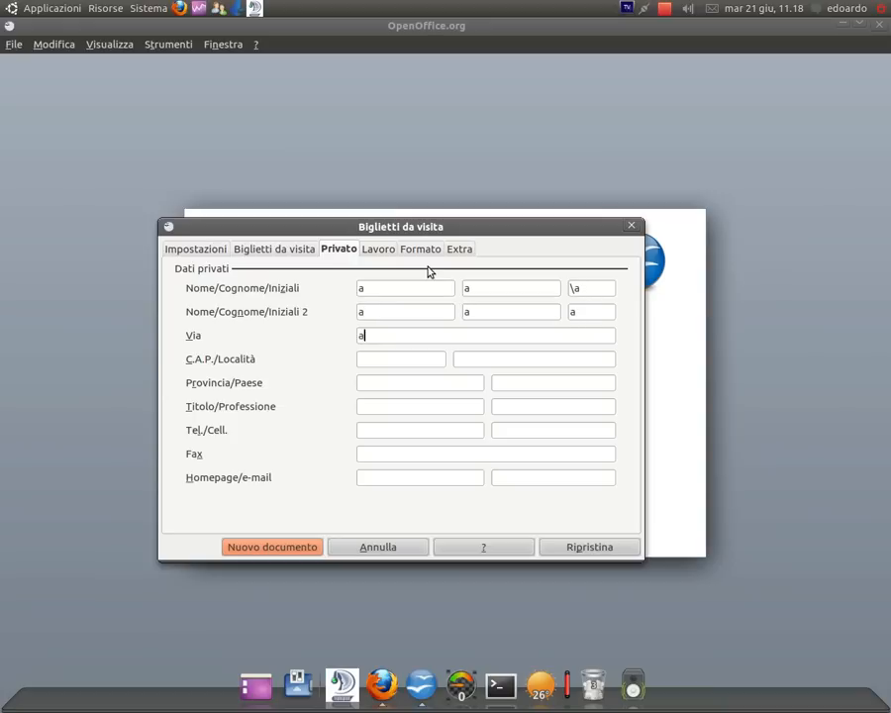
{"action": "type", "text": "a"}
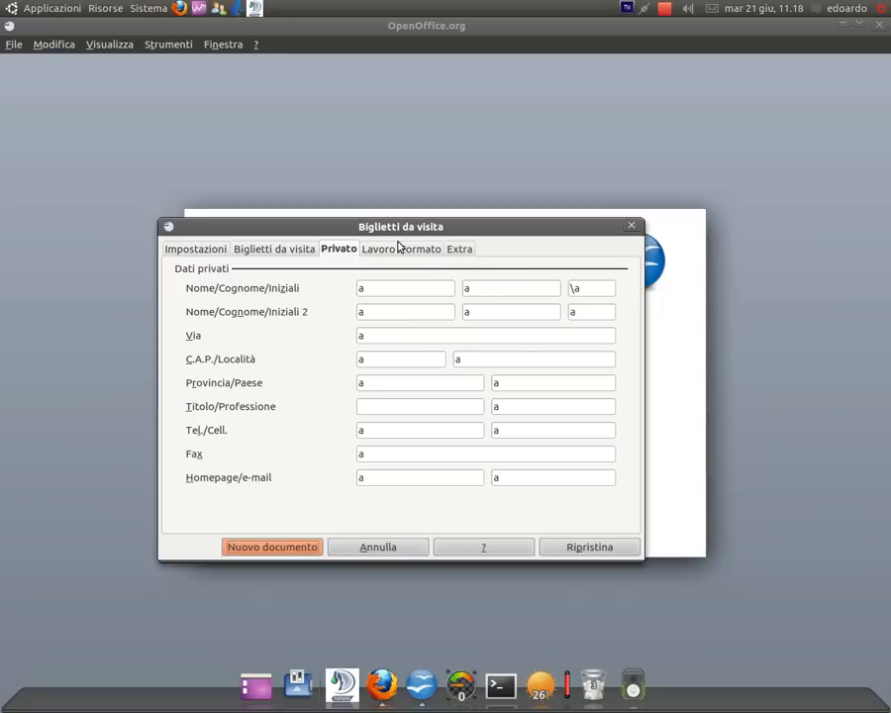
{"action": "left_click", "coordinate": [377, 249]}
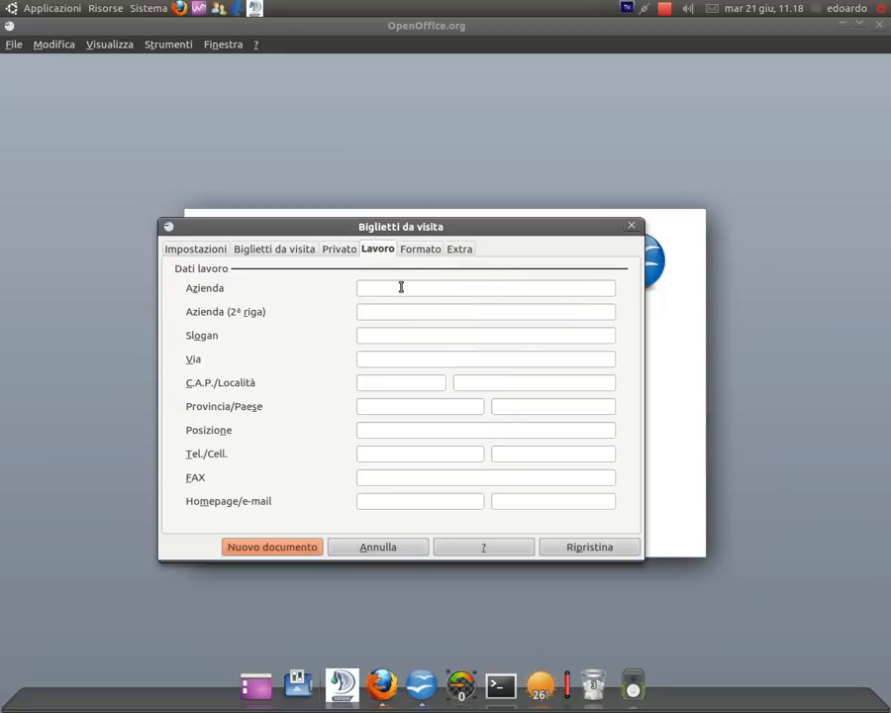
- Fill the Lavoro fields from Azienda onward with placeholder 'a' and move to the Formato page
{"action": "left_click", "coordinate": [485, 287]}
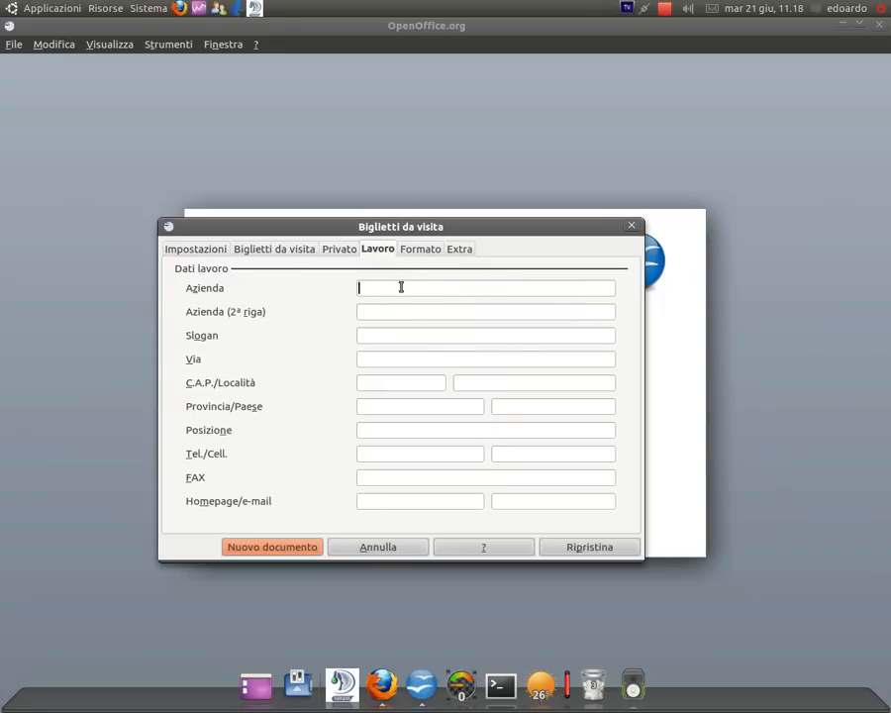
{"action": "type", "text": "a"}
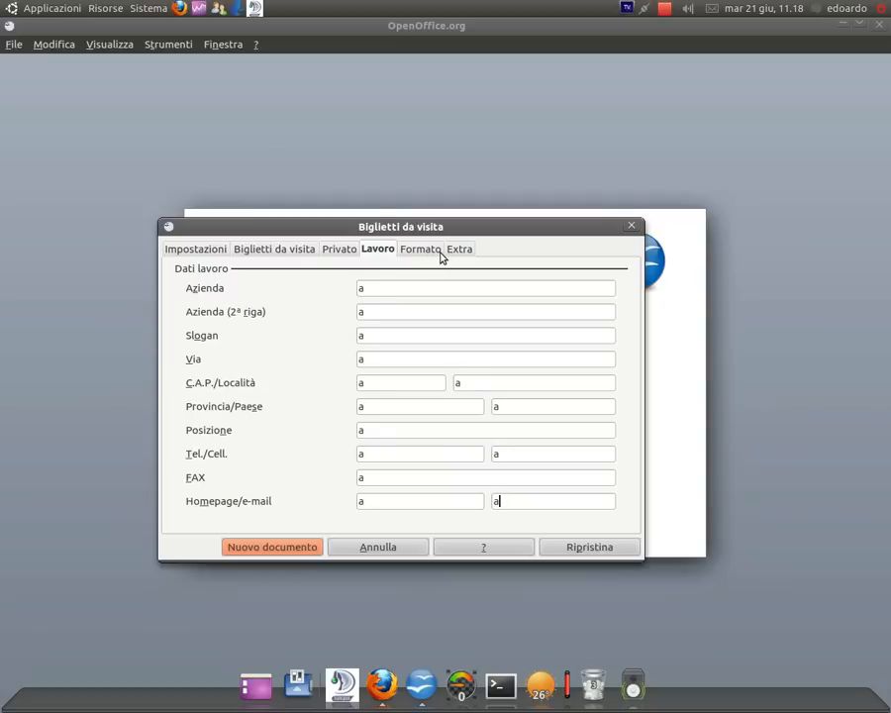
{"action": "left_click", "coordinate": [419, 249]}
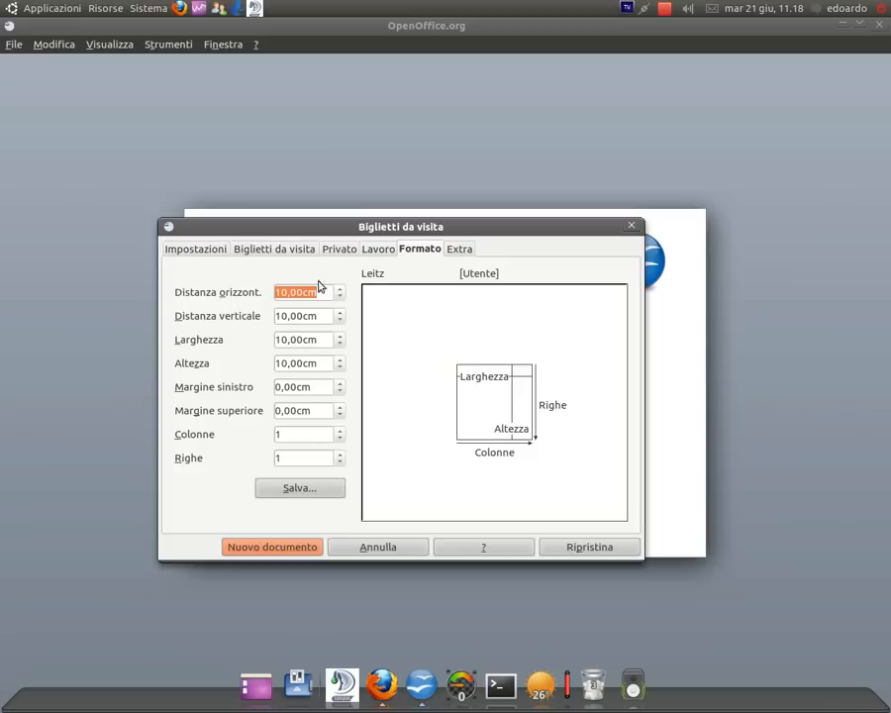
- Review the Formato spacing and Extra options with Pagina intera, then generate the Nuovo documento
{"action": "left_click", "coordinate": [338, 287]}
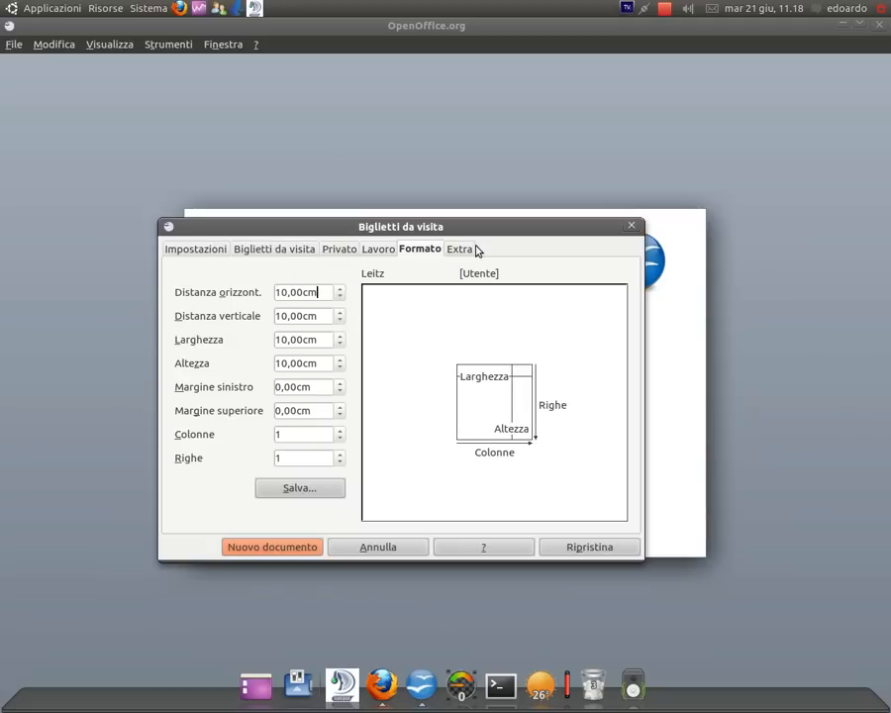
{"action": "left_click", "coordinate": [459, 249]}
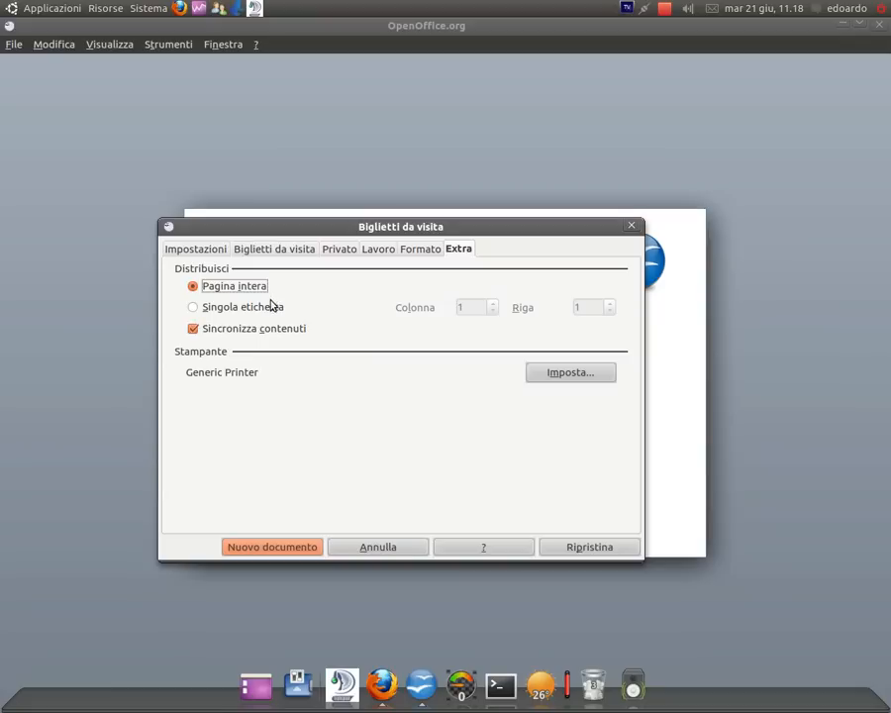
{"action": "left_click", "coordinate": [272, 547]}
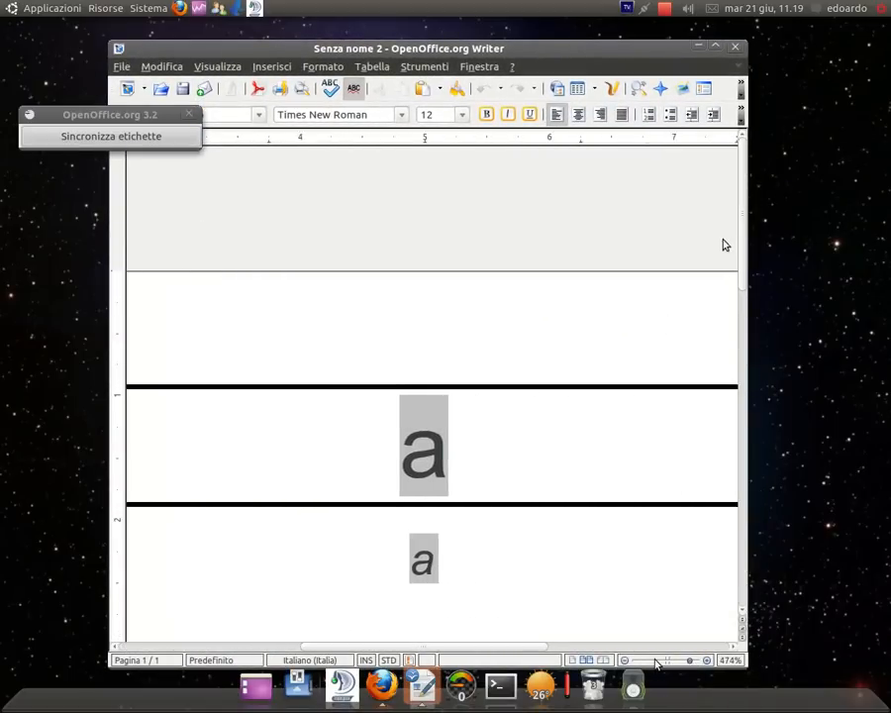
- Scroll through the generated cards, then close the document choosing Non salvare
{"action": "scroll", "scroll_direction": "down", "scroll_amount": 3}
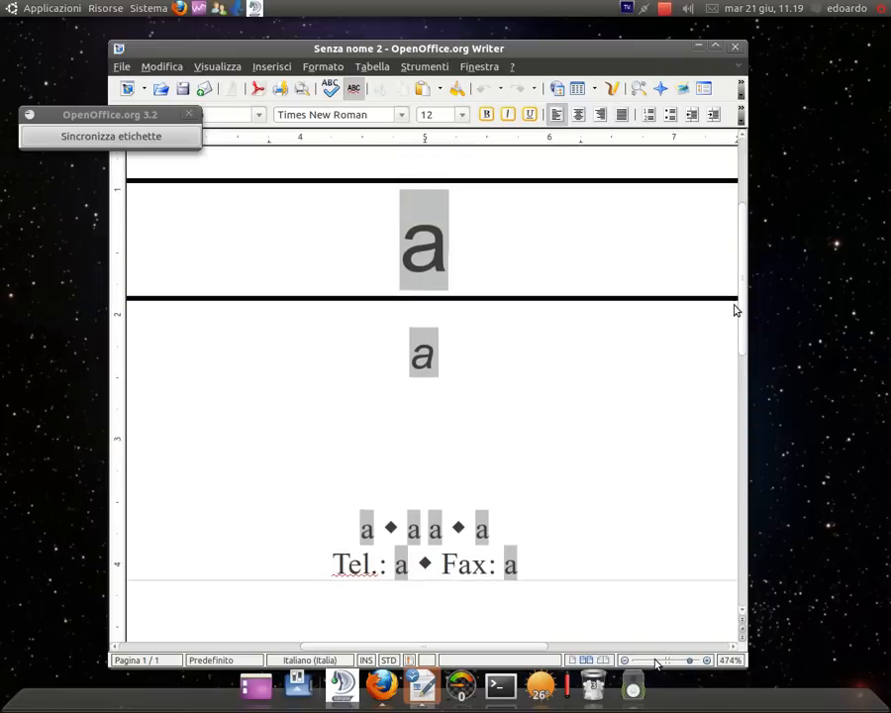
{"action": "scroll", "scroll_direction": "up", "scroll_amount": 3}
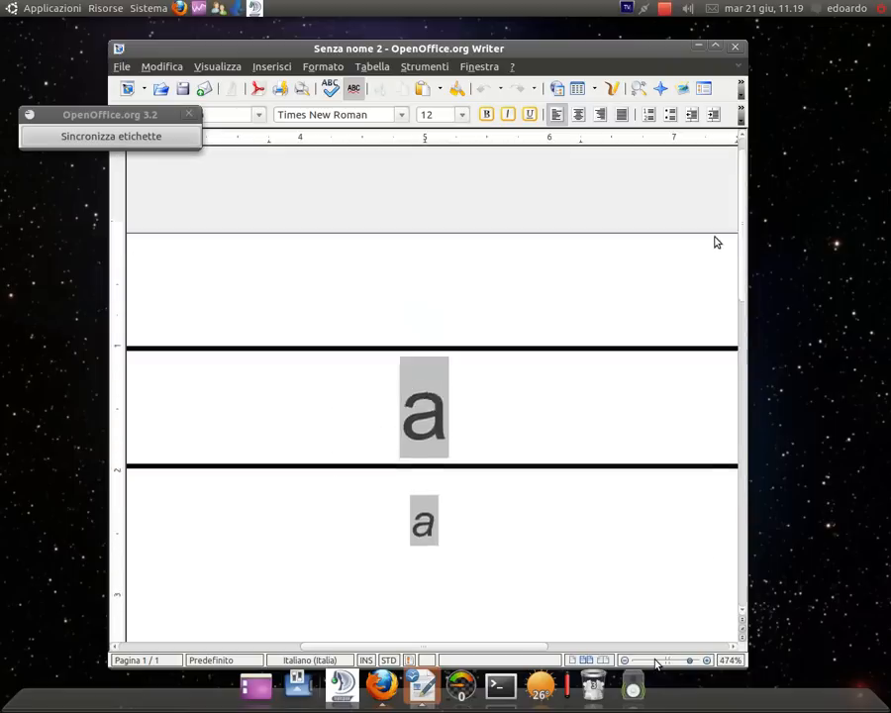
{"action": "scroll", "scroll_direction": "down", "scroll_amount": 3}
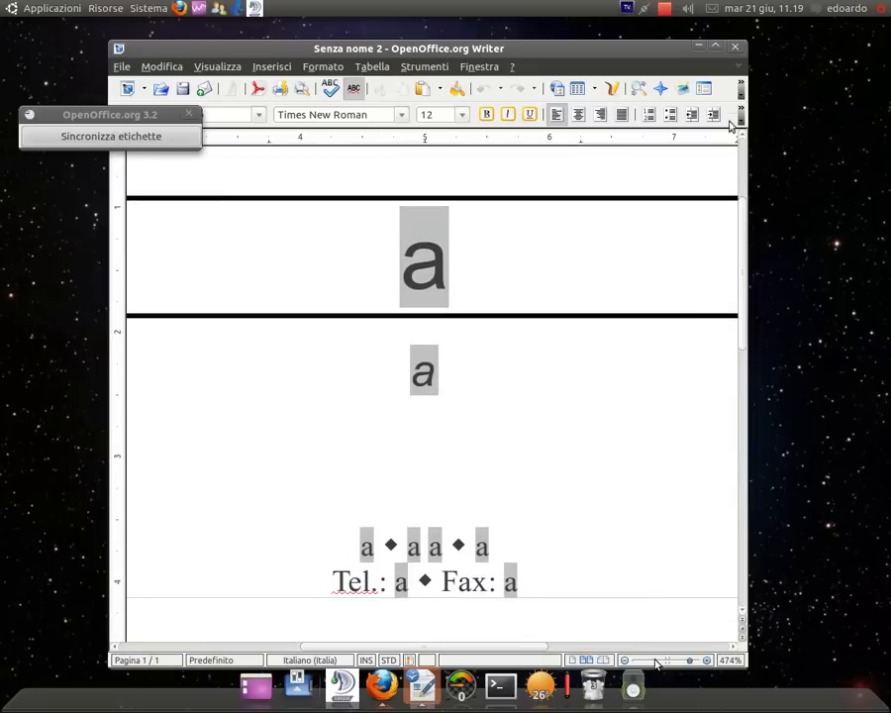
{"action": "left_click", "coordinate": [735, 46]}
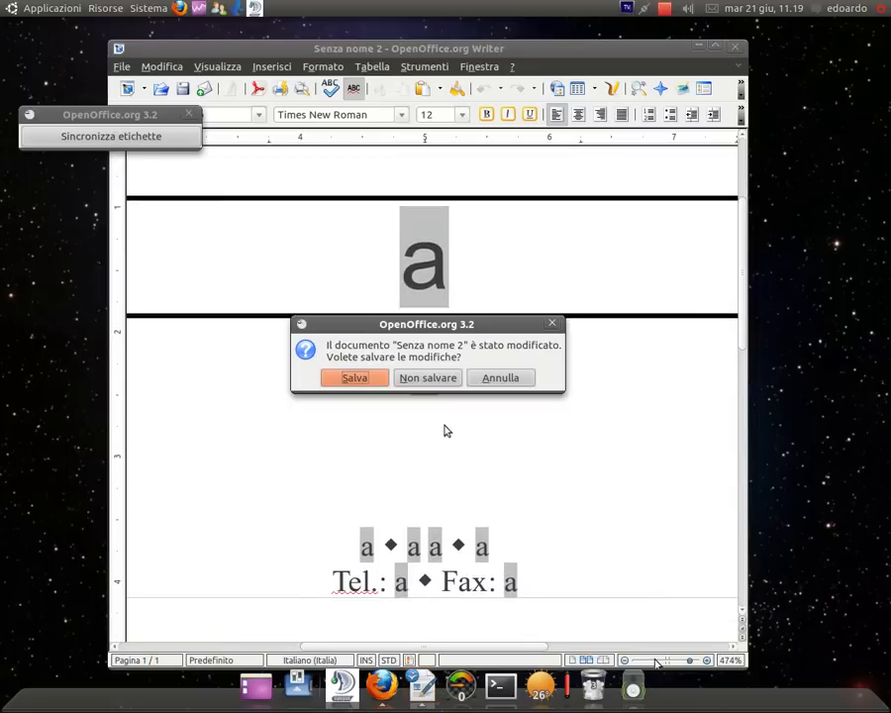
{"action": "left_click", "coordinate": [428, 378]}
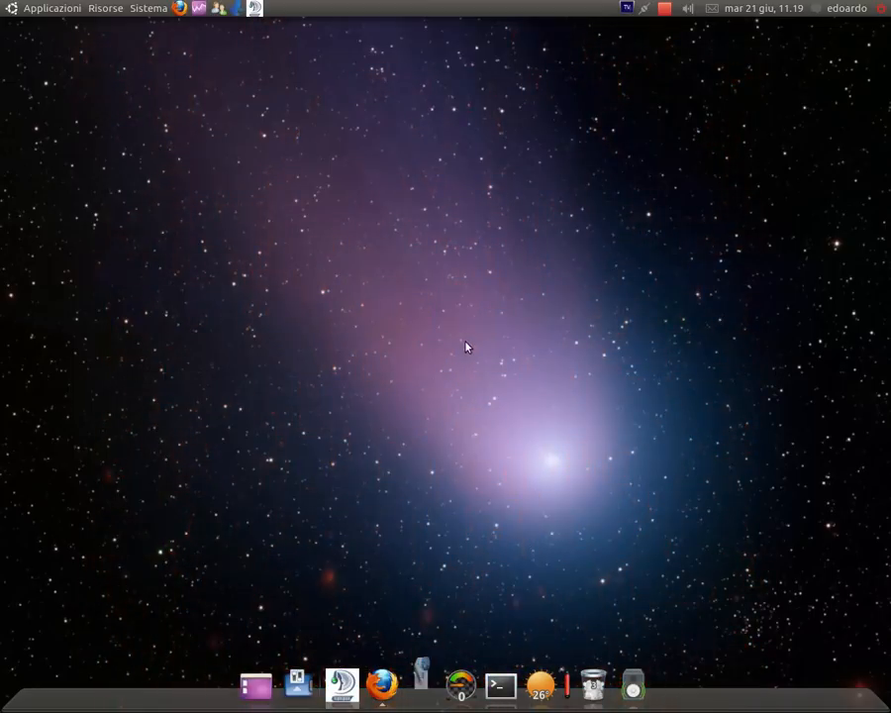
- Create a new desktop file in gedit reading 'Ciao a tutti' and 'Spero di esservi stato utile'
{"action": "right_click", "coordinate": [468, 347]}
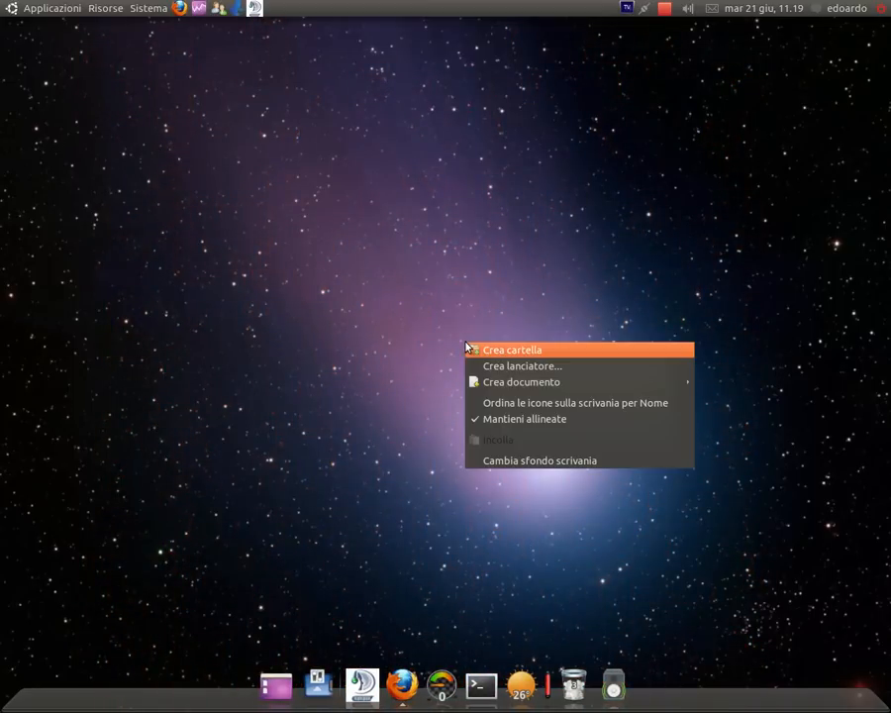
{"action": "mouse_move", "coordinate": [521, 382]}
{"action": "type", "text": "Cia"}
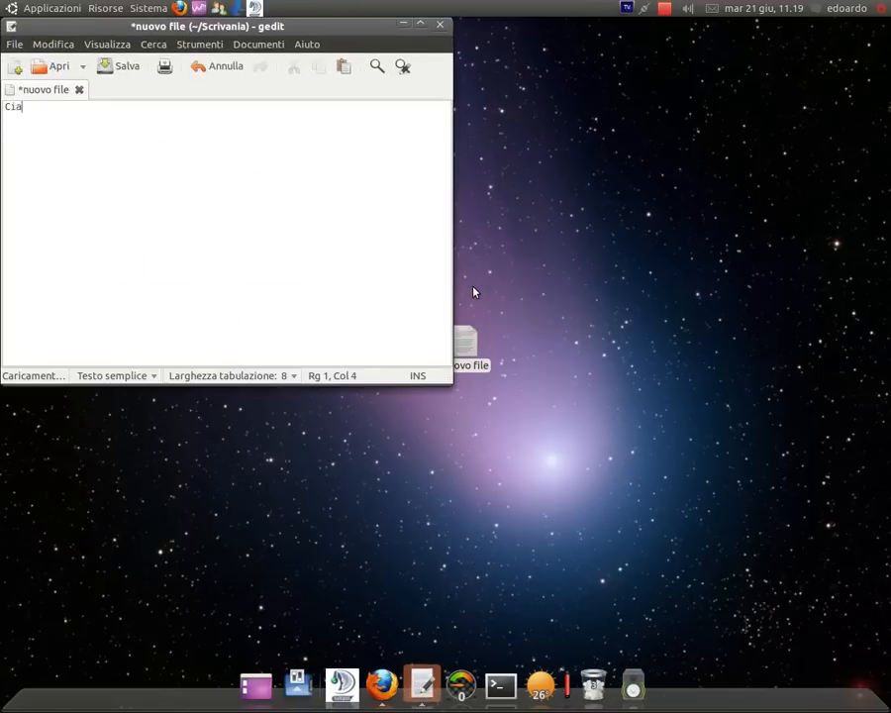
{"action": "type", "text": "o a tutti"}
{"action": "type", "text": "Sp"}
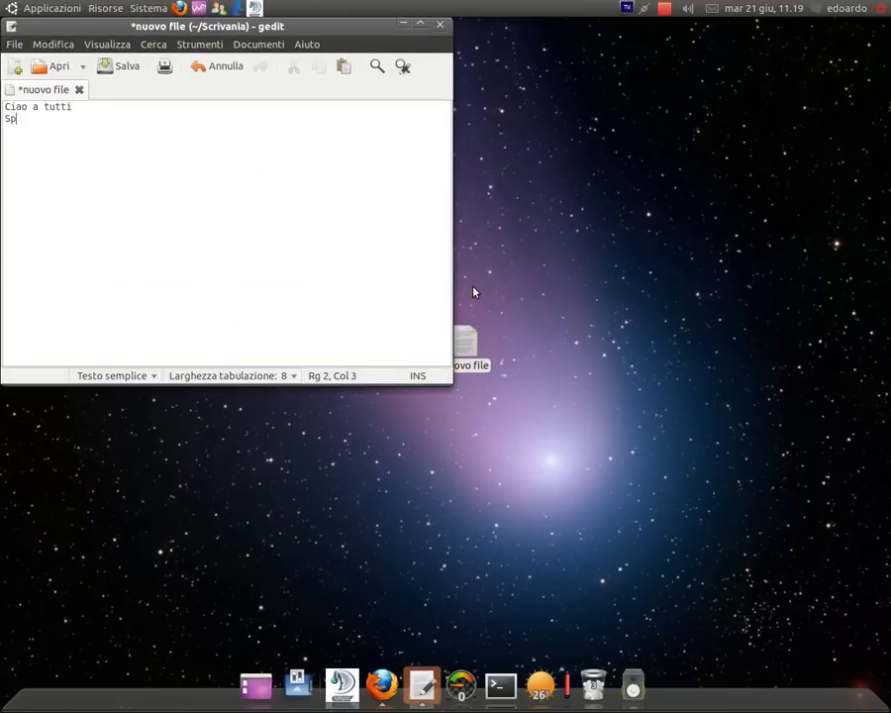
{"action": "type", "text": "ero di esser"}
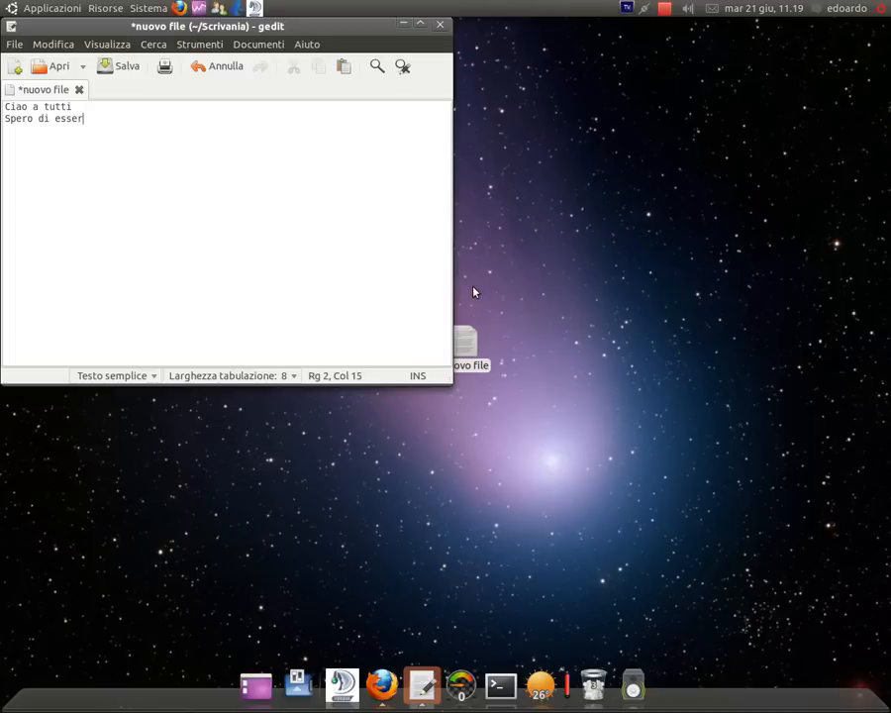
{"action": "type", "text": "vi stato"}
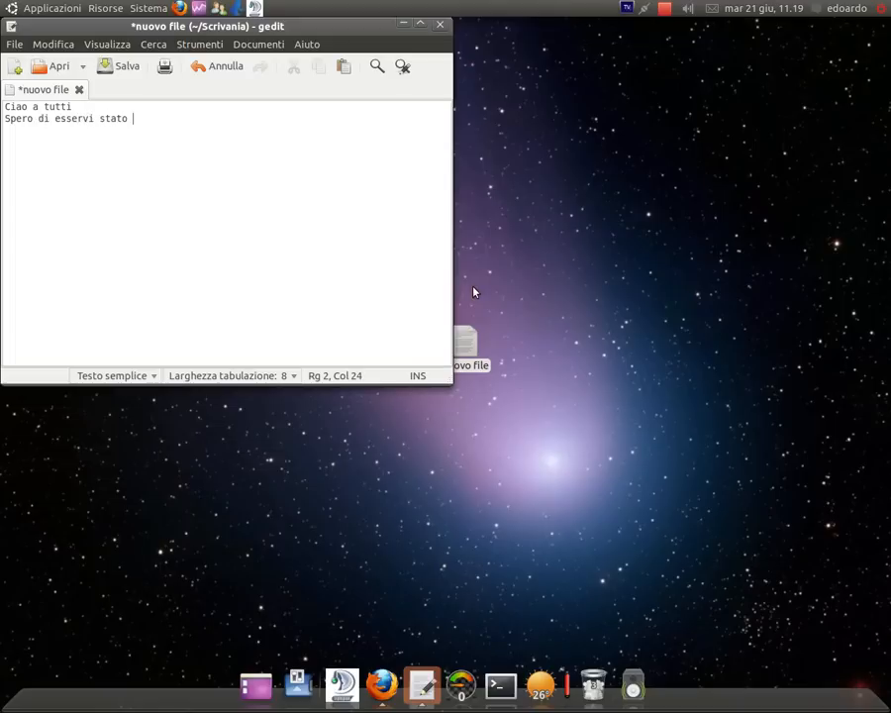
{"action": "type", "text": "utile"}
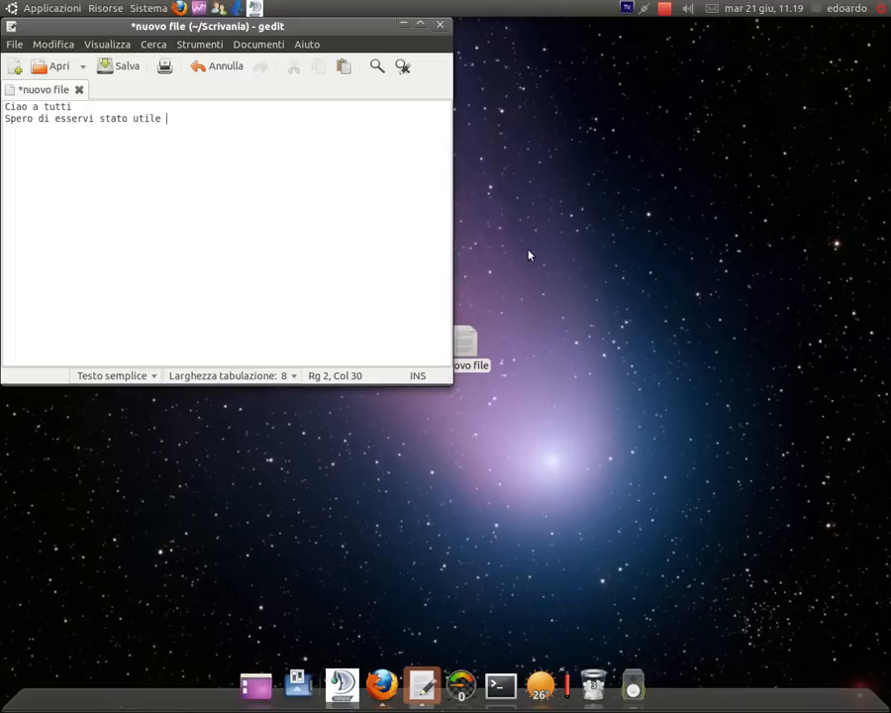
{"action": "left_click", "coordinate": [663, 8]}
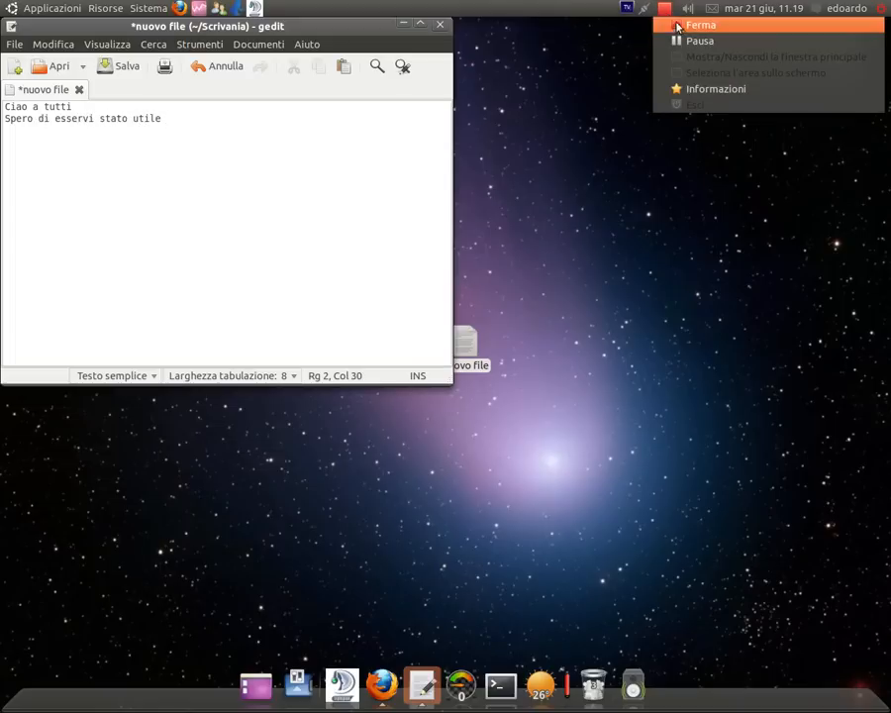